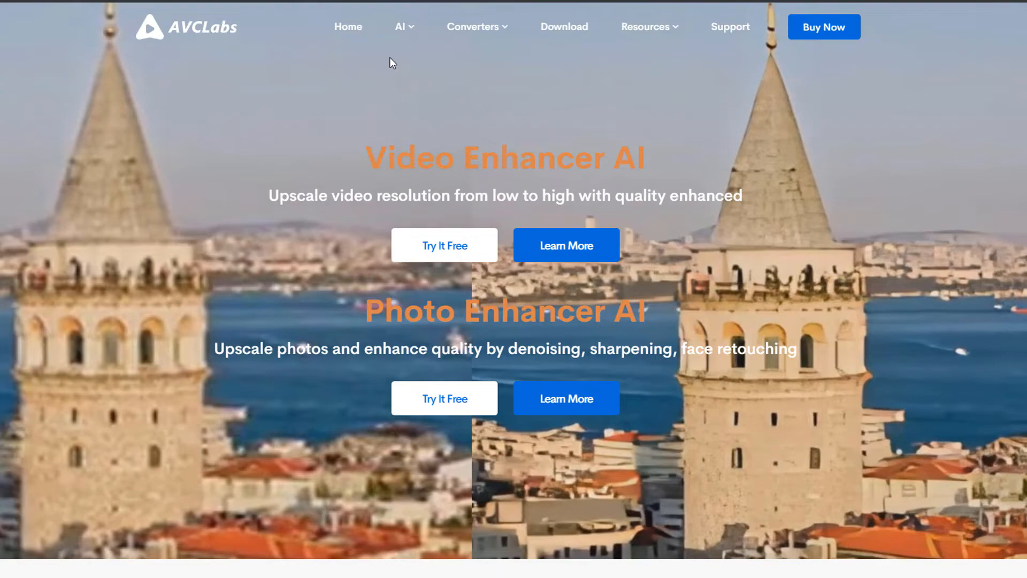
# Step: Open the Video Enhancer AI product page from the AI menu and request the Windows free trial
pyautogui.click(400, 27)
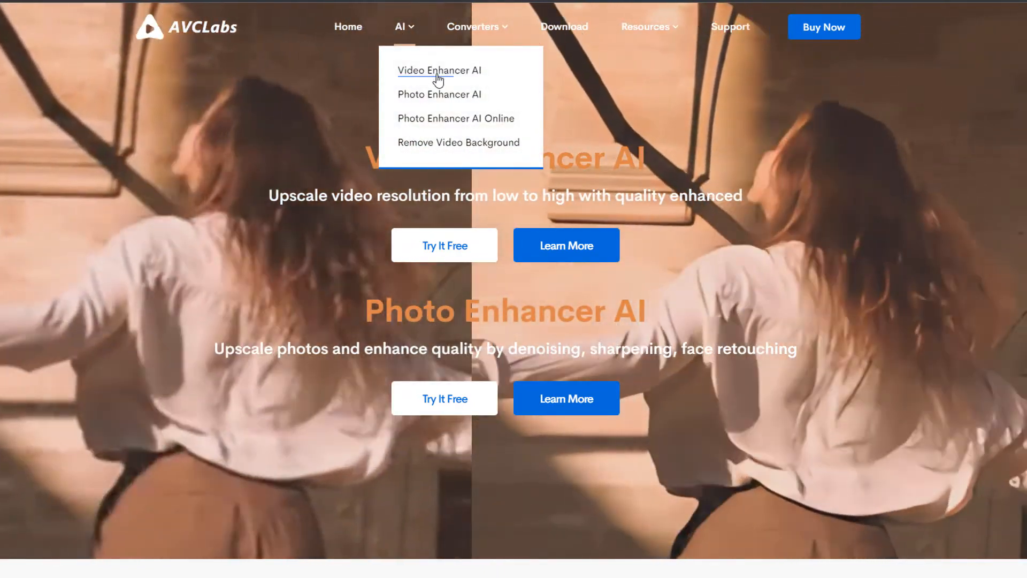
pyautogui.click(439, 71)
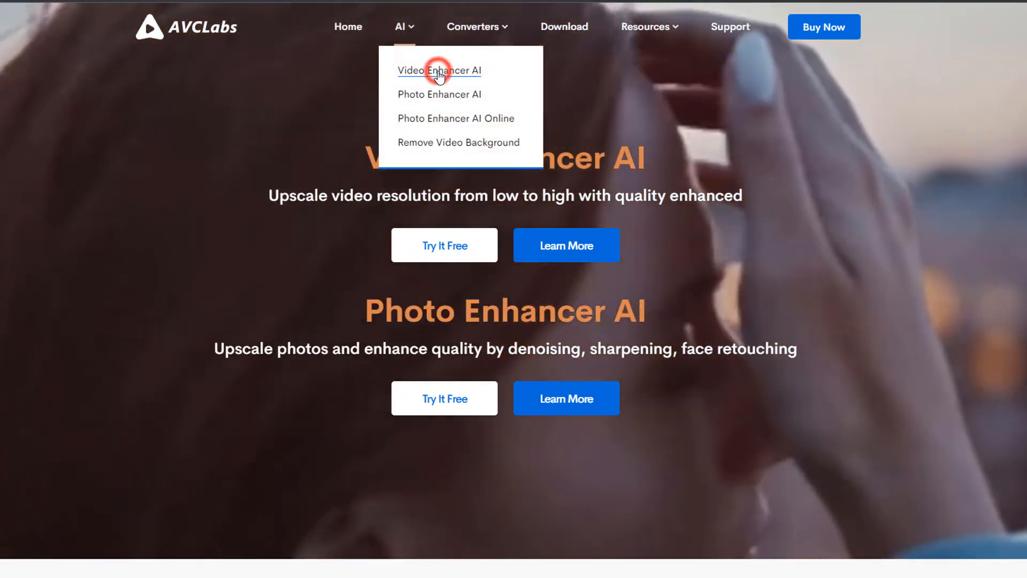
pyautogui.click(439, 71)
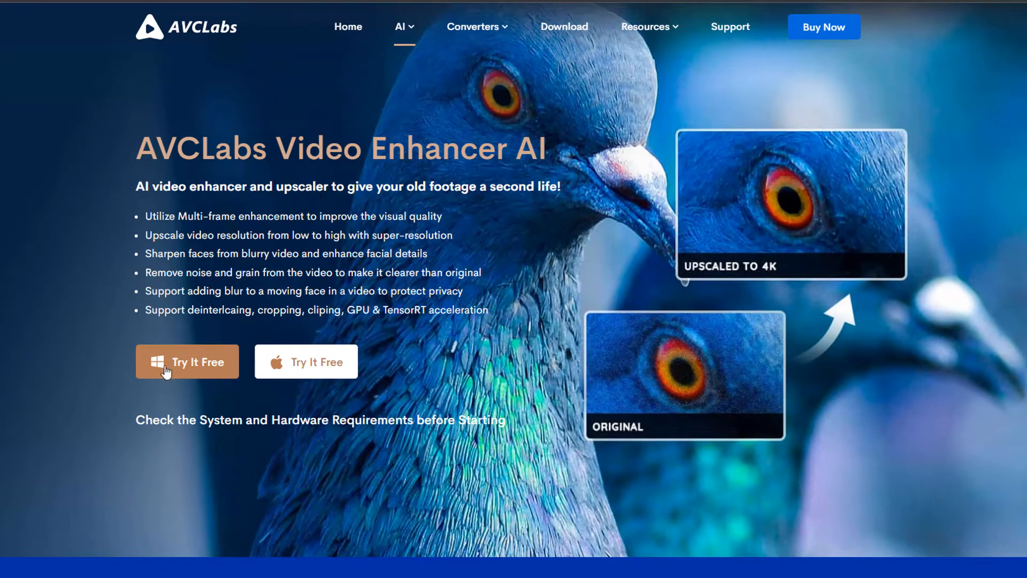
pyautogui.moveTo(190, 367)
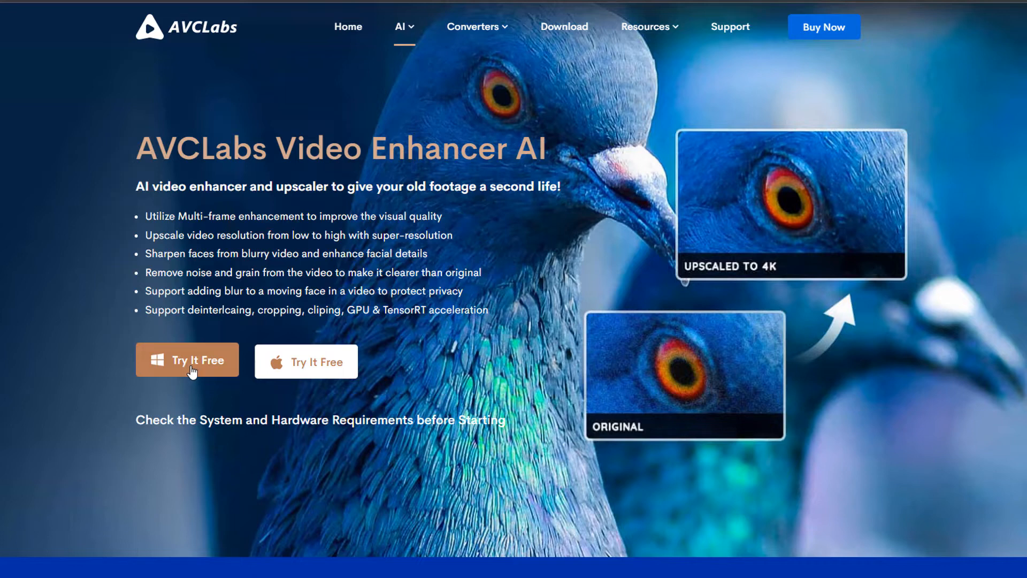
pyautogui.moveTo(321, 366)
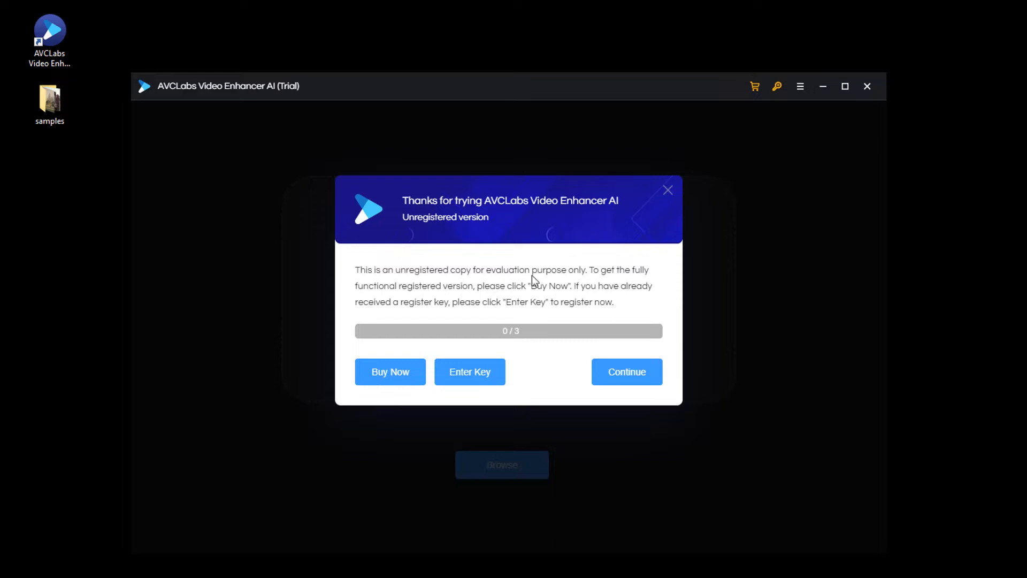
pyautogui.moveTo(574, 364)
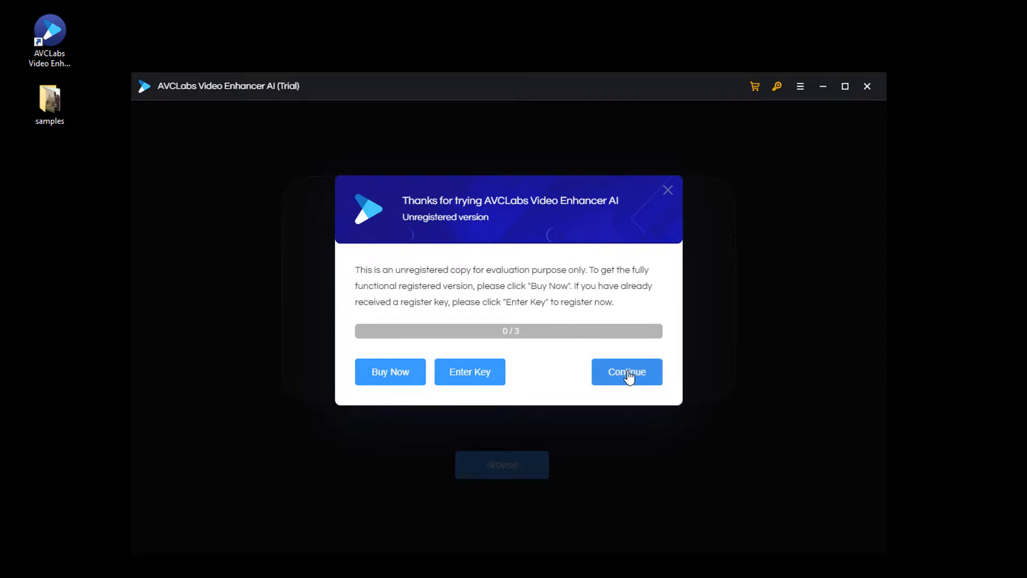
# Step: Continue past the trial notice and register the copy with the e-mail and license code
pyautogui.click(626, 372)
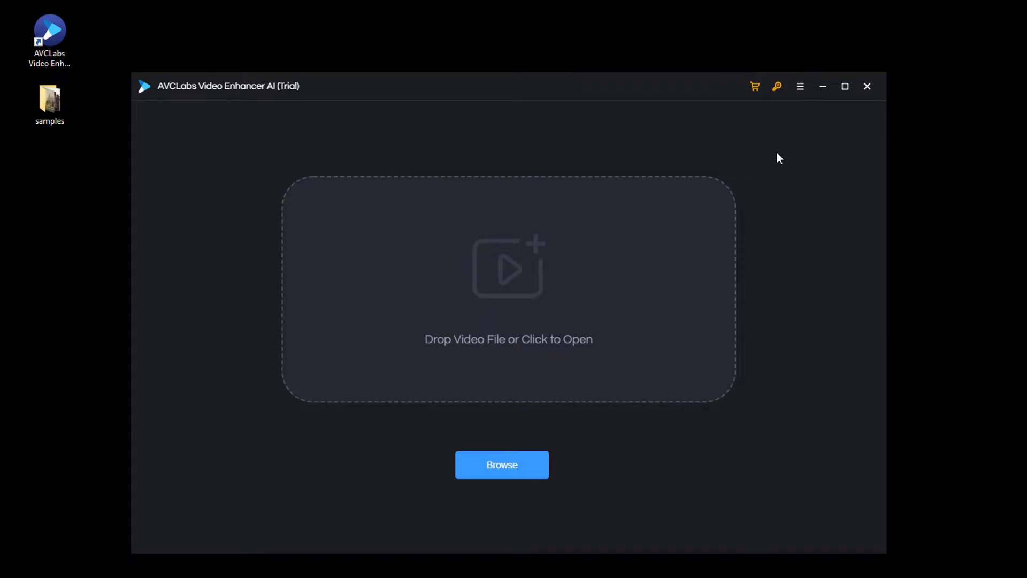
pyautogui.click(777, 86)
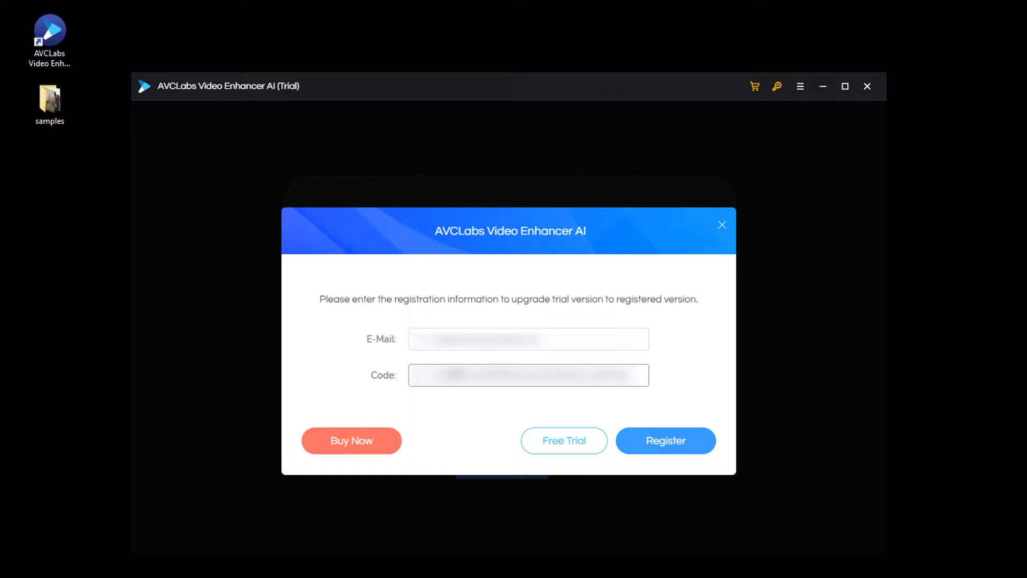
pyautogui.click(664, 440)
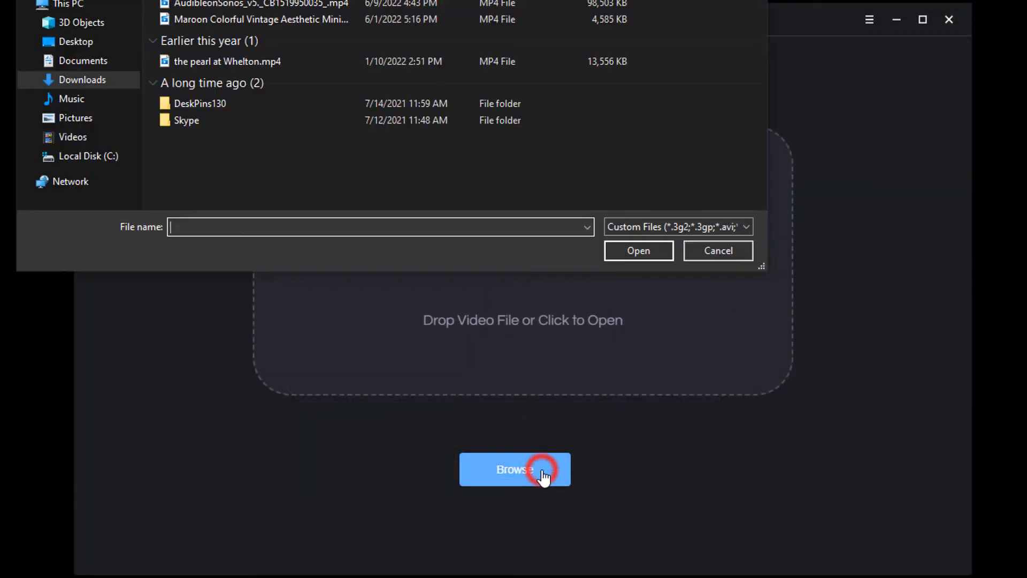
# Step: Browse for and load face enhancement.mp4 into the enhancer
pyautogui.click(717, 250)
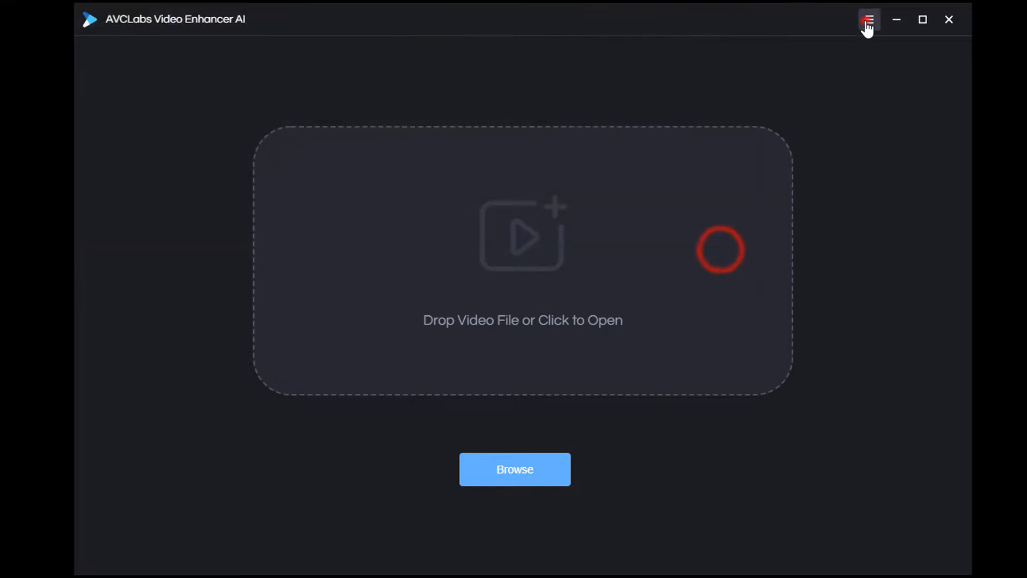
pyautogui.click(515, 469)
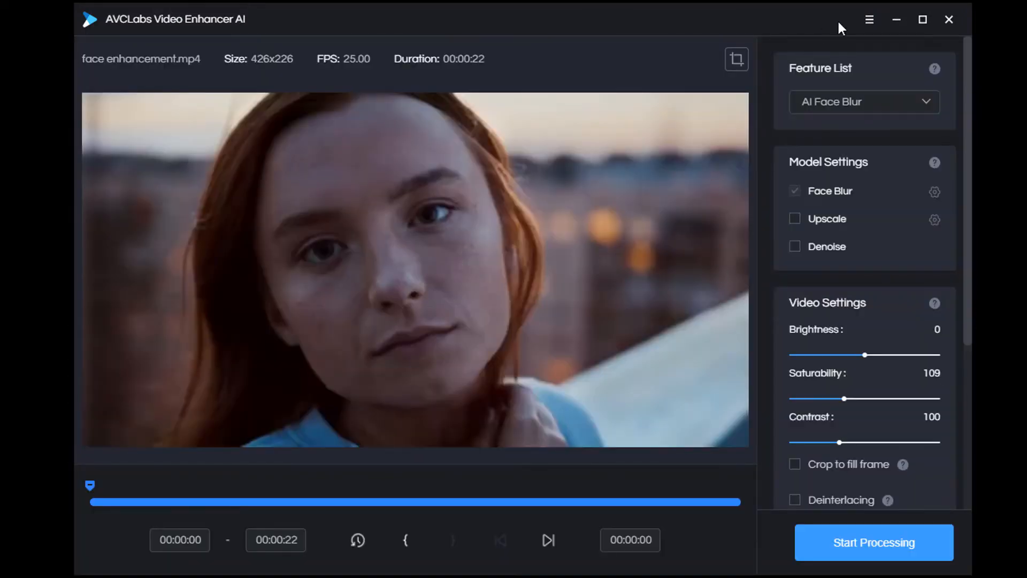
pyautogui.moveTo(1001, 418)
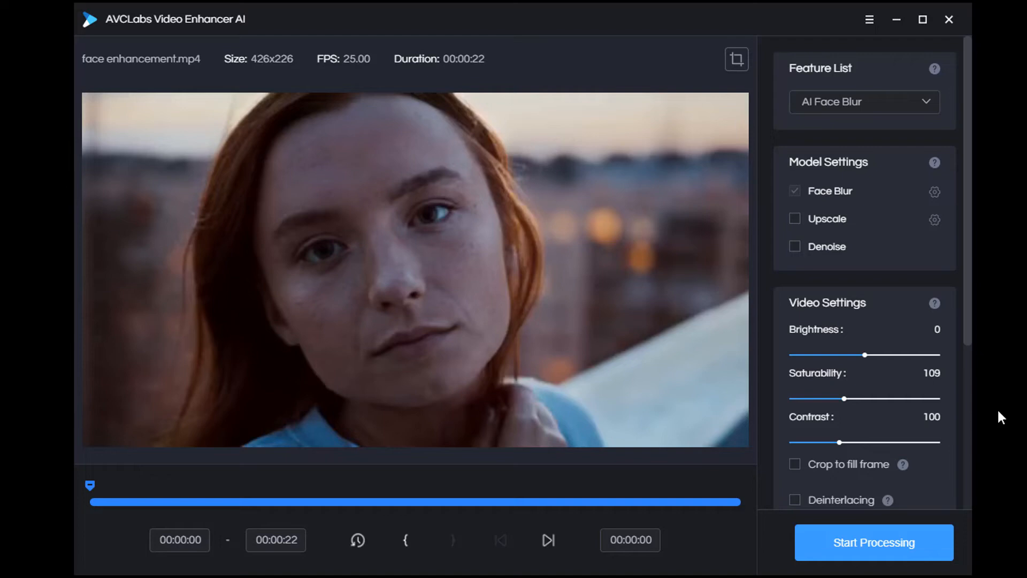
pyautogui.moveTo(688, 548)
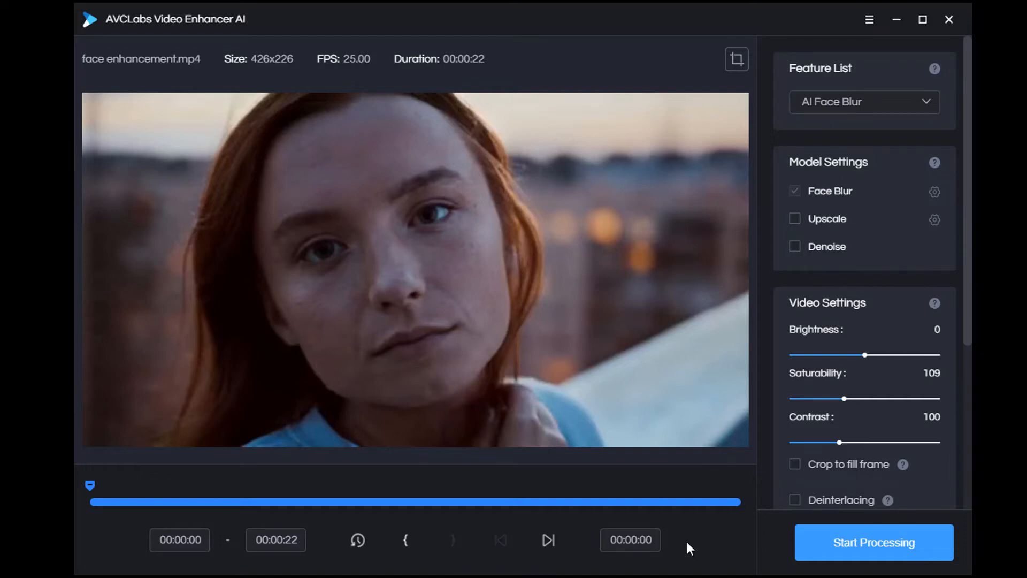
# Step: Choose the AI Upscaler feature, trying Denoise on and back off
pyautogui.click(864, 101)
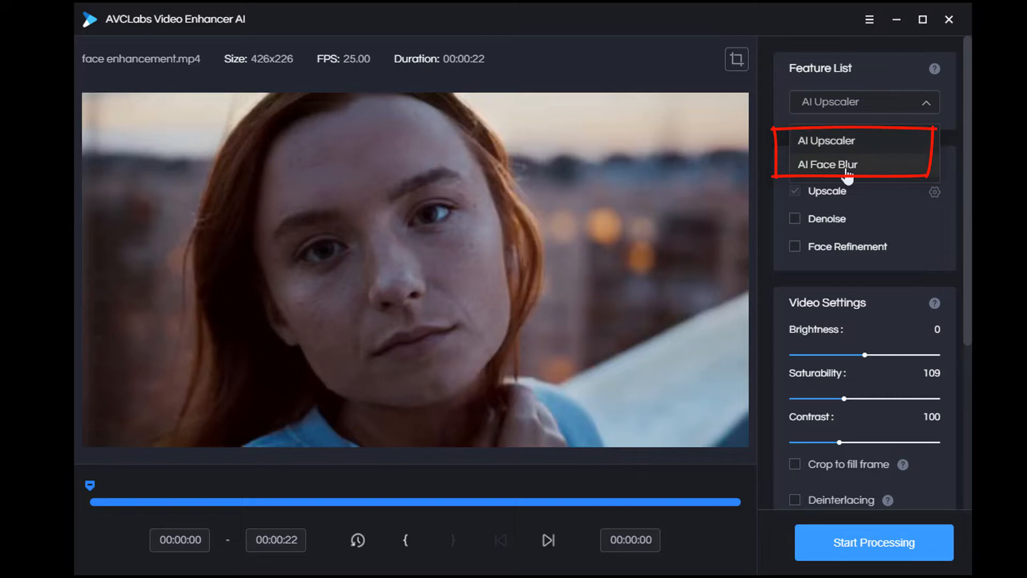
pyautogui.click(827, 140)
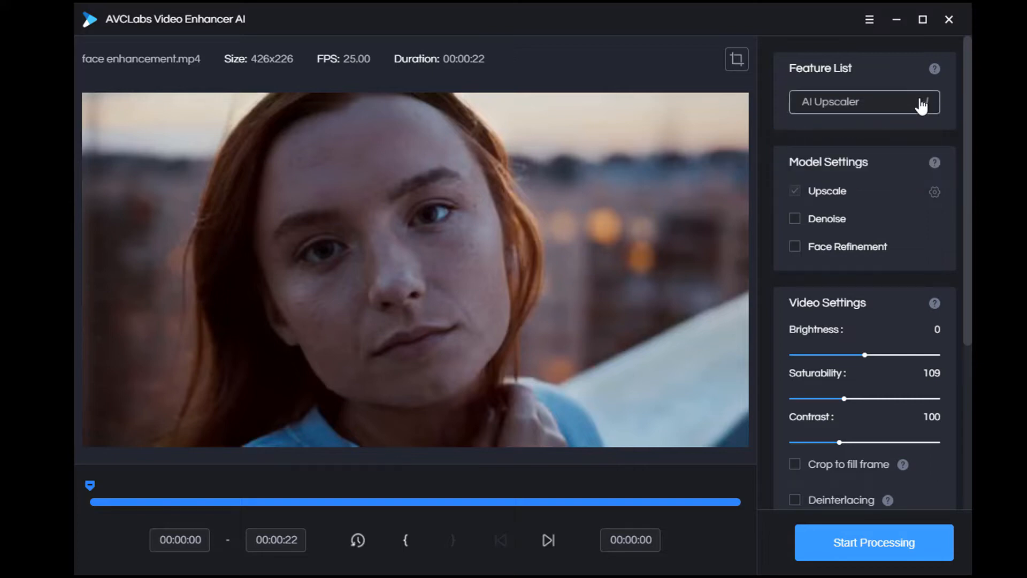
pyautogui.click(795, 218)
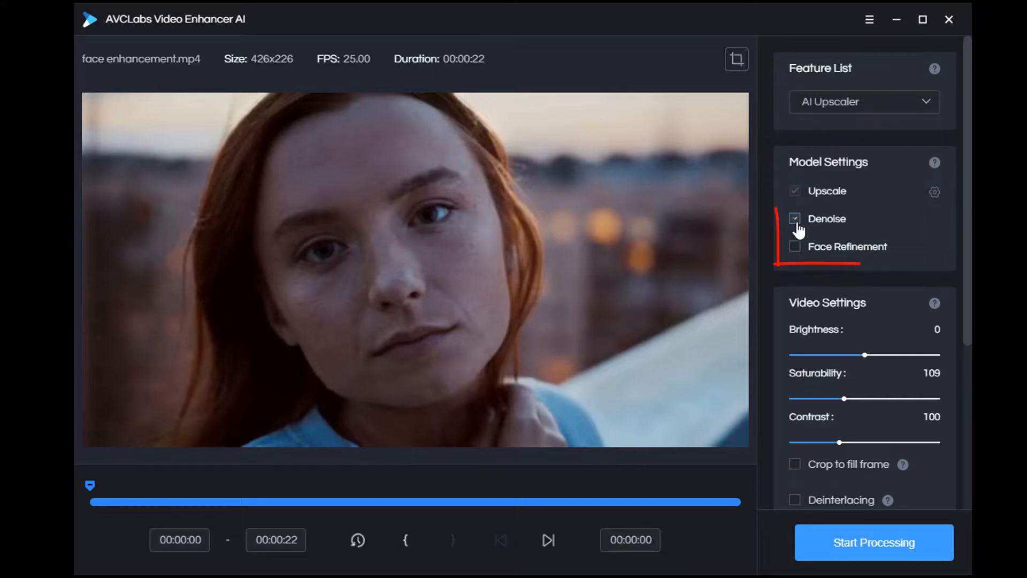
pyautogui.click(795, 218)
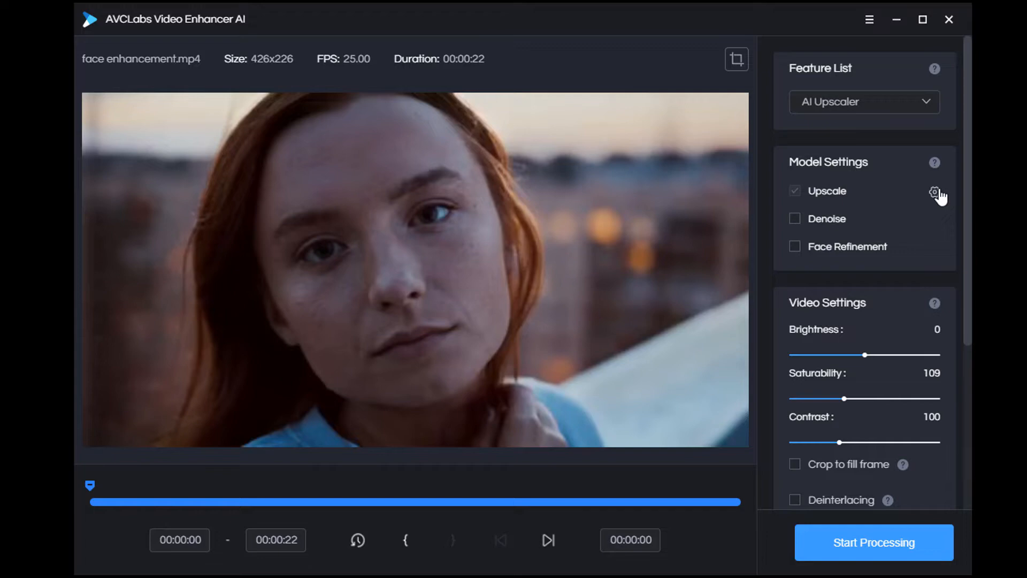
# Step: Review the upscale models, keep Standard, and enable Face Refinement
pyautogui.click(935, 192)
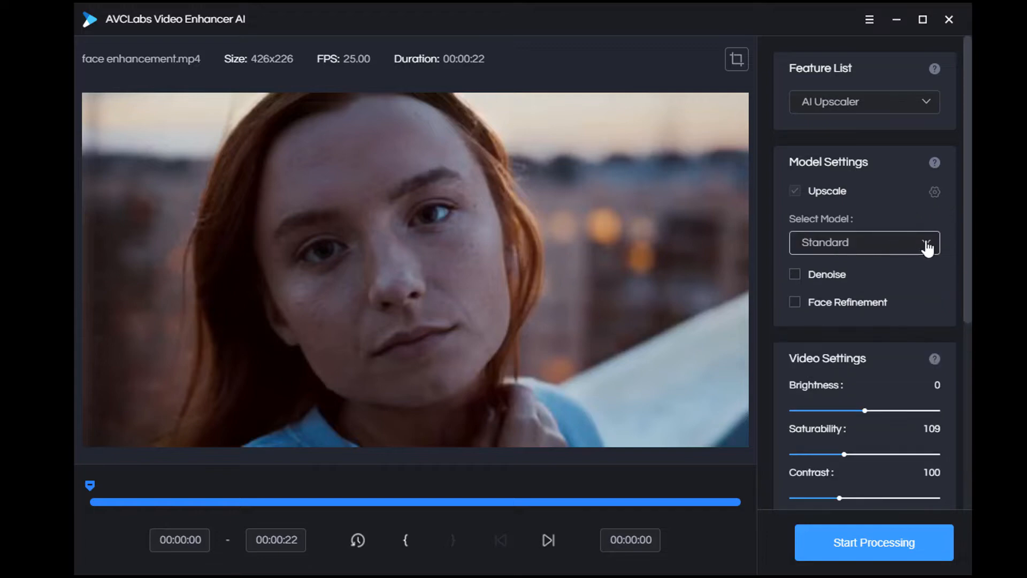
pyautogui.click(925, 243)
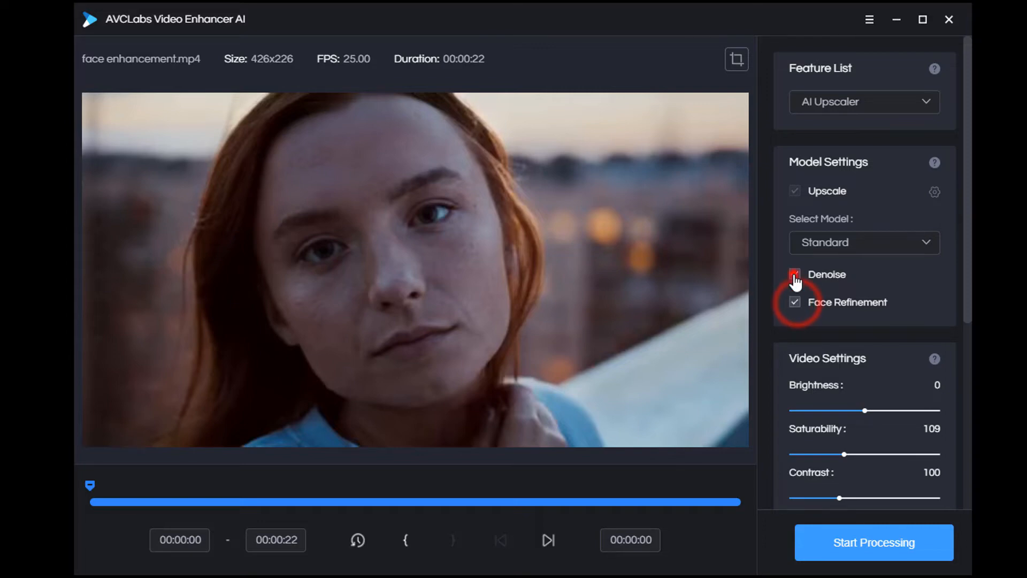
pyautogui.click(795, 274)
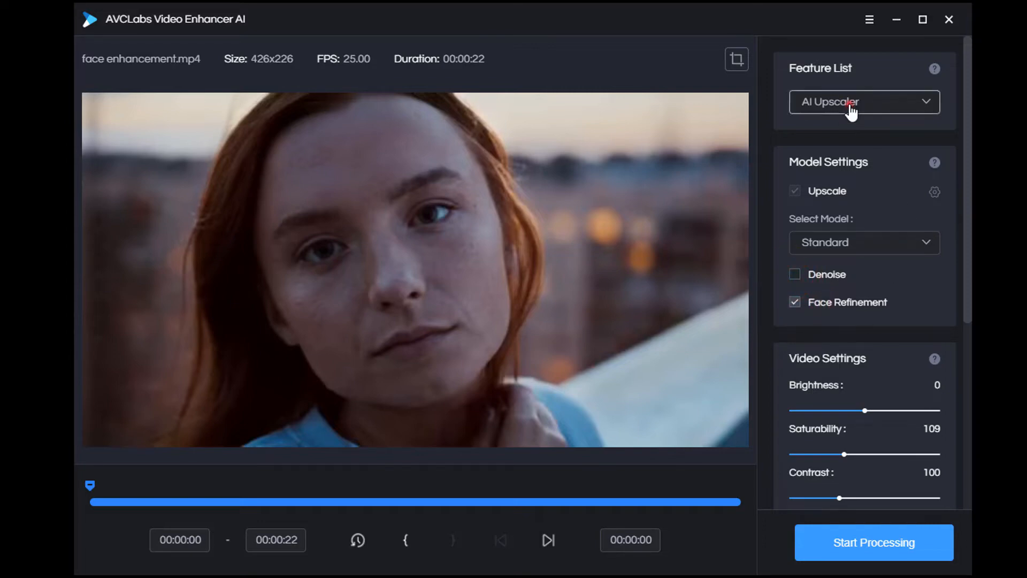
pyautogui.click(863, 102)
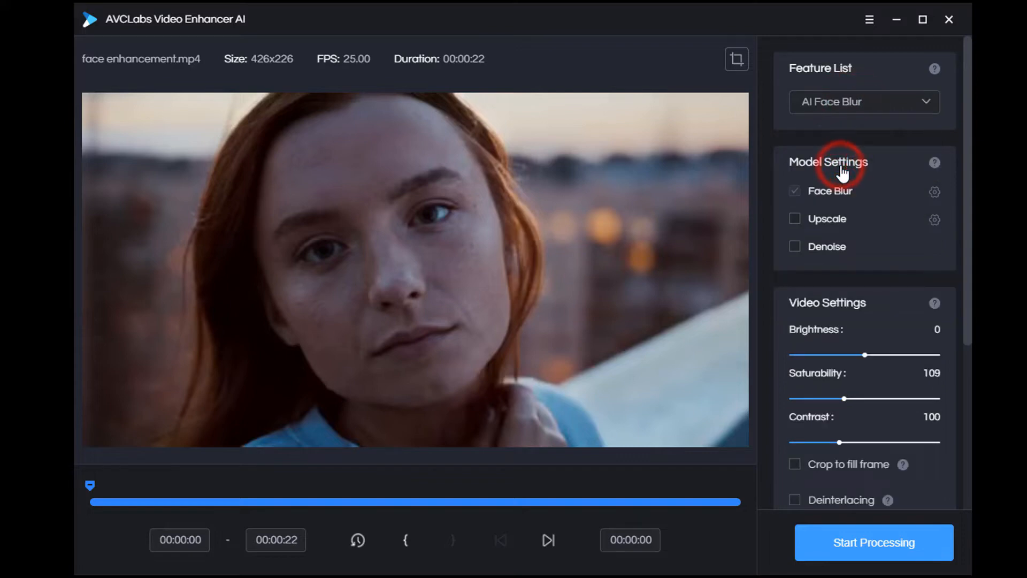
# Step: Switch the face blur model to an image overlay with Resize fill and enable Upscale and Denoise
pyautogui.click(935, 192)
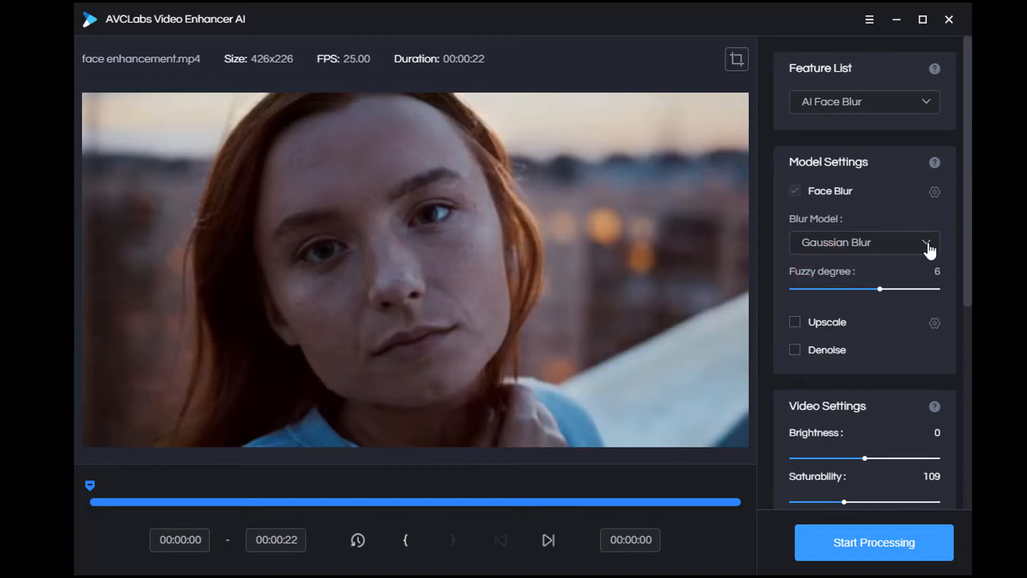
pyautogui.click(925, 243)
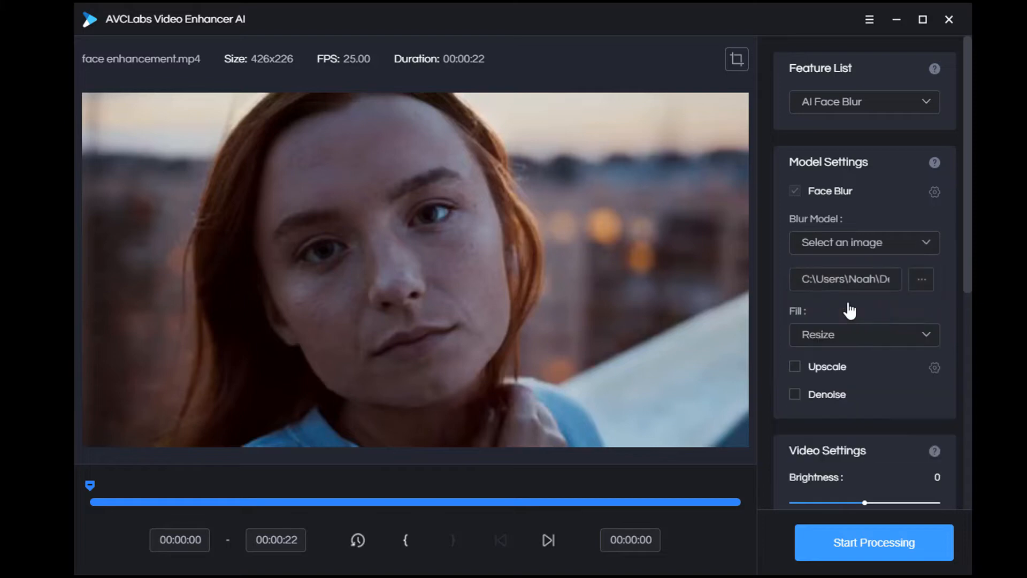
pyautogui.scroll(-3)
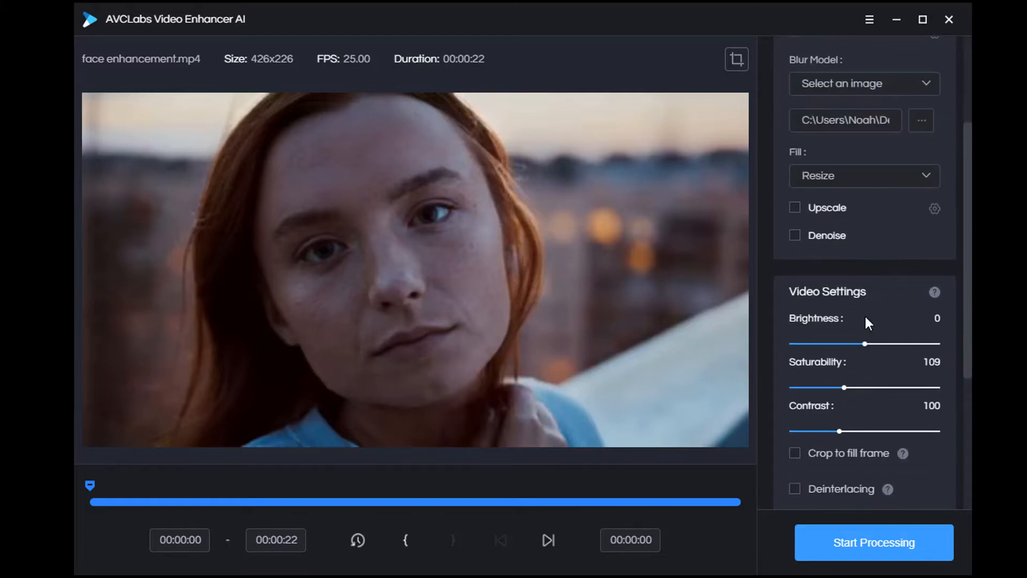
pyautogui.scroll(3)
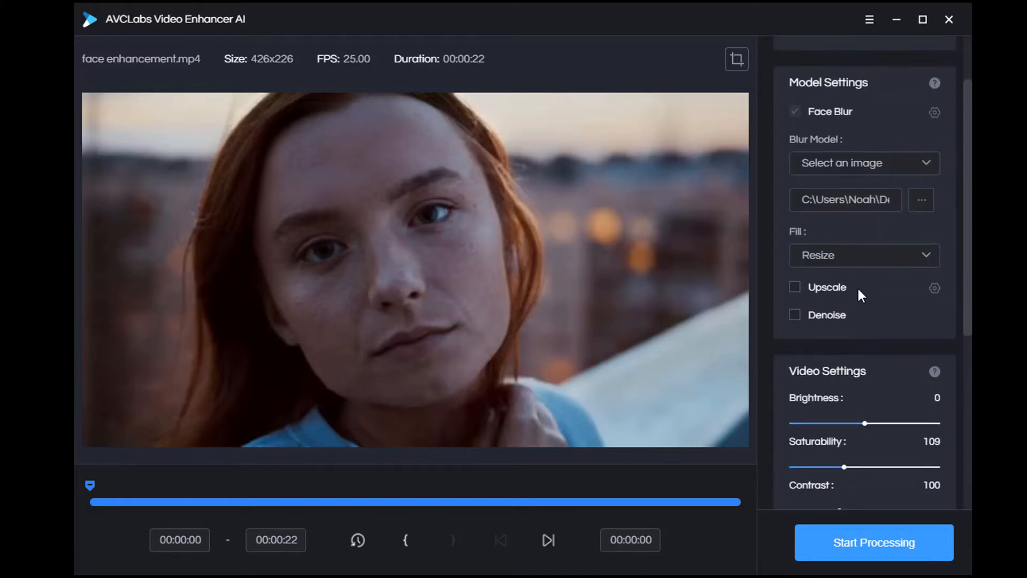
pyautogui.click(795, 287)
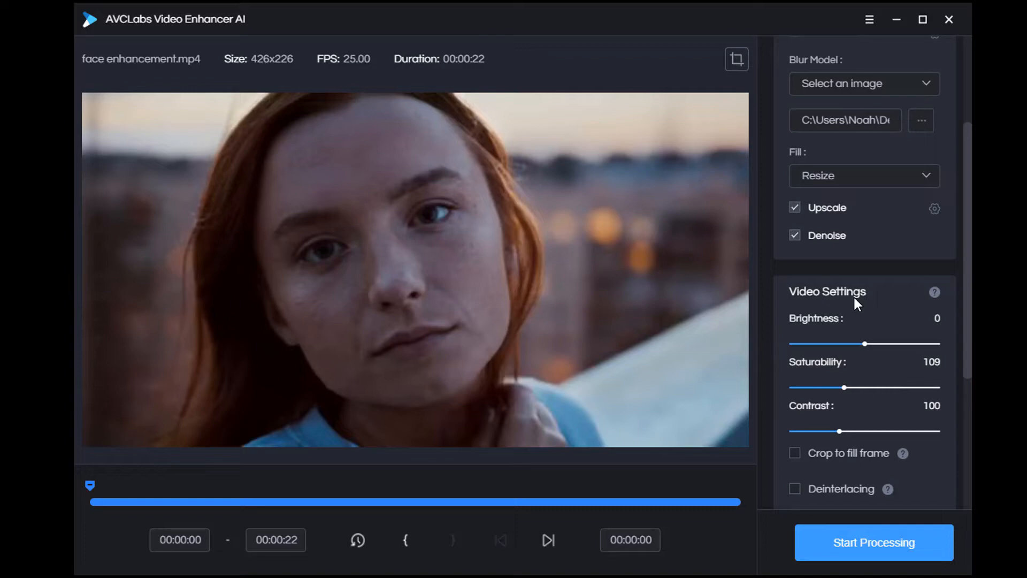
# Step: Enable Crop to fill frame and Deinterlacing in the video settings
pyautogui.scroll(-3)
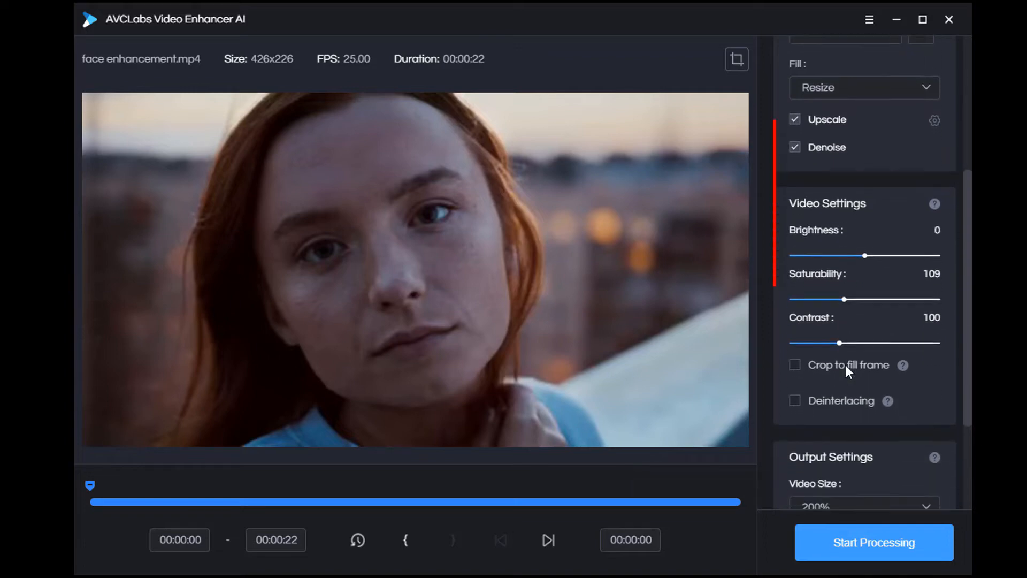
pyautogui.scroll(-3)
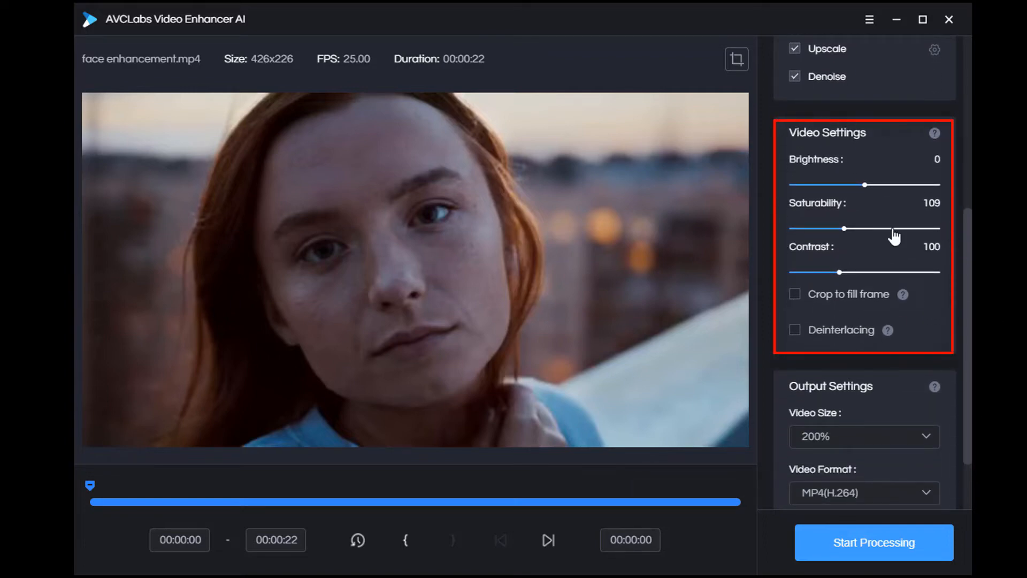
pyautogui.moveTo(836, 216)
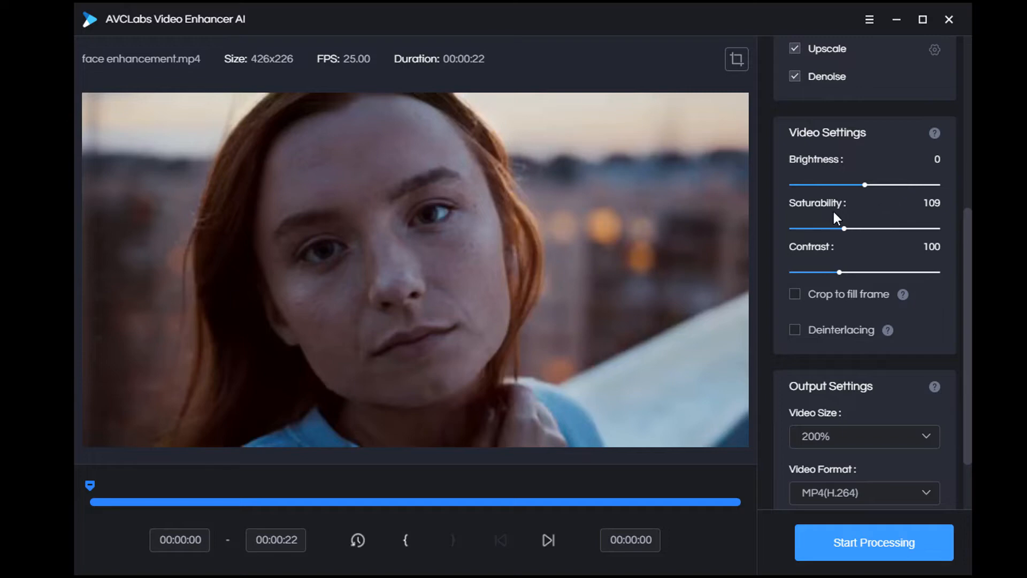
pyautogui.click(795, 294)
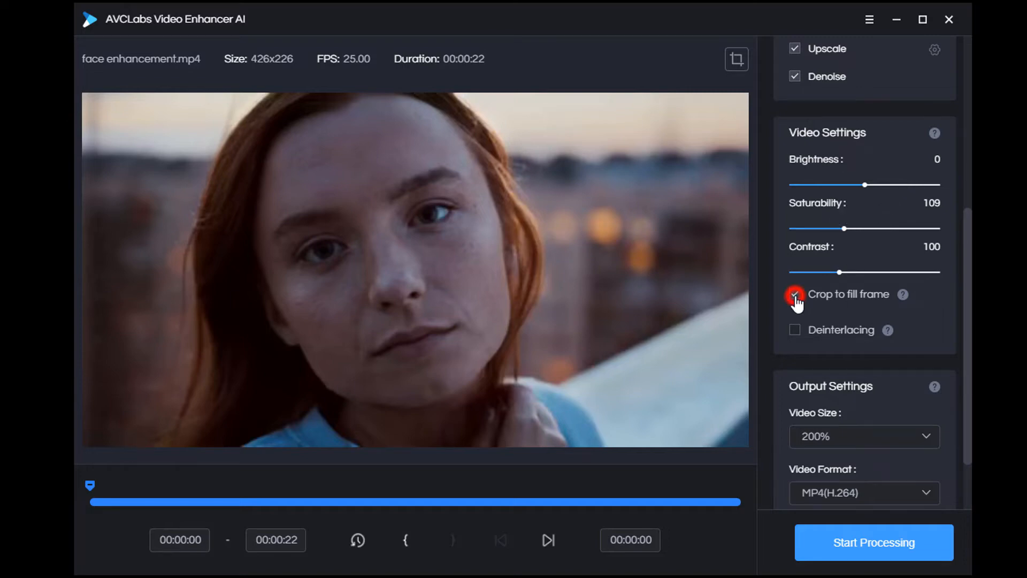
pyautogui.click(795, 329)
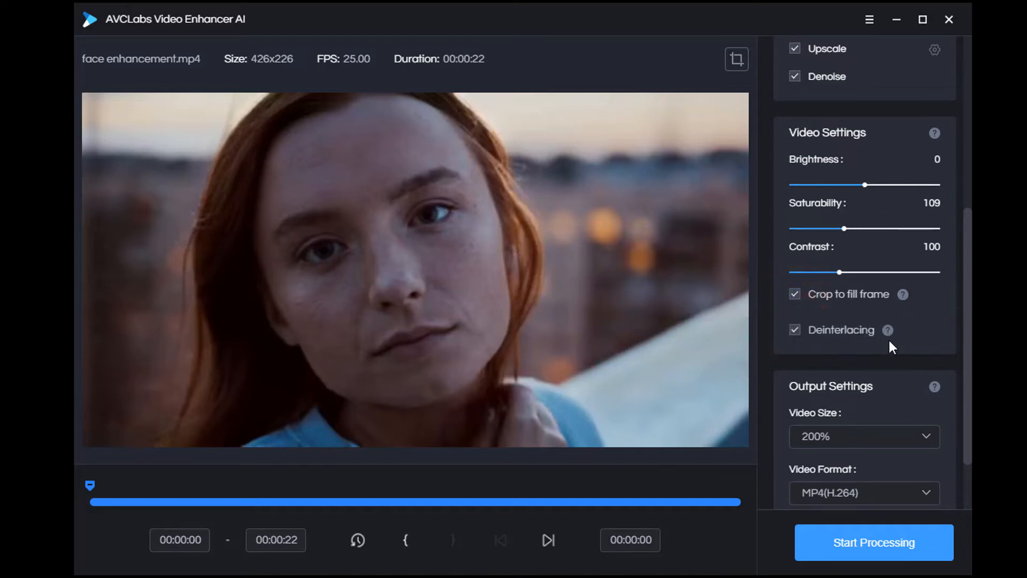
pyautogui.scroll(-3)
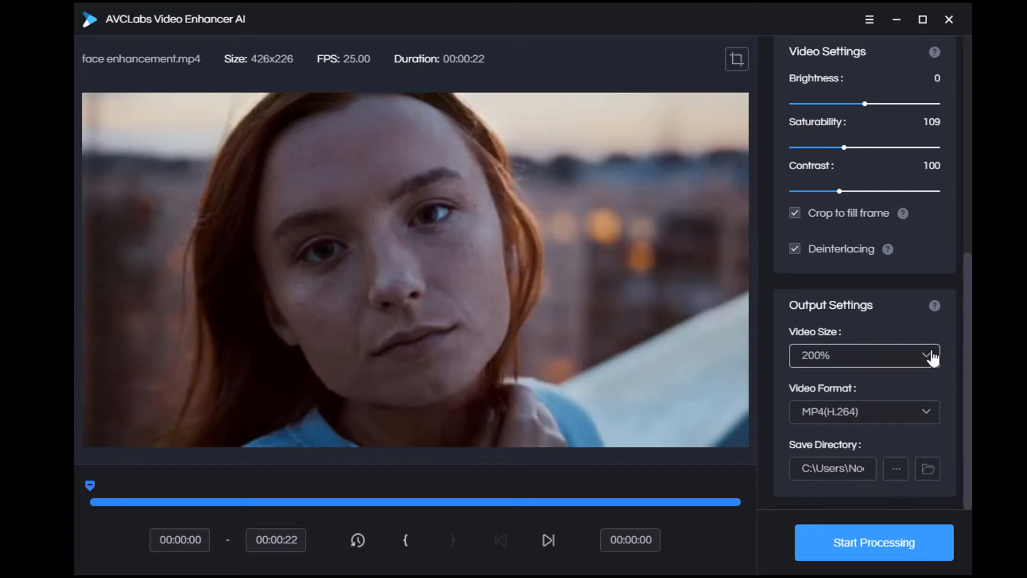
pyautogui.click(925, 355)
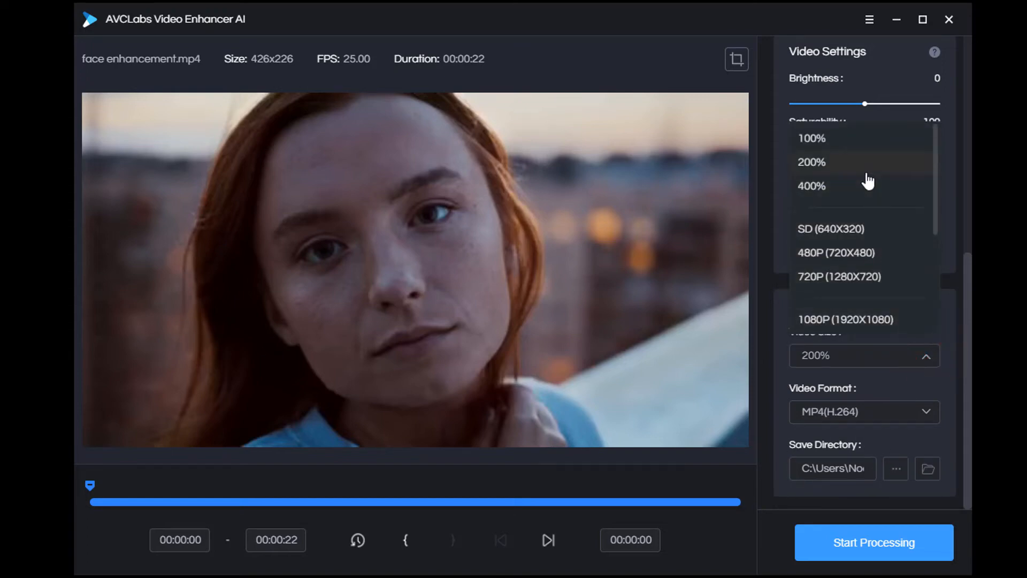
pyautogui.scroll(-3)
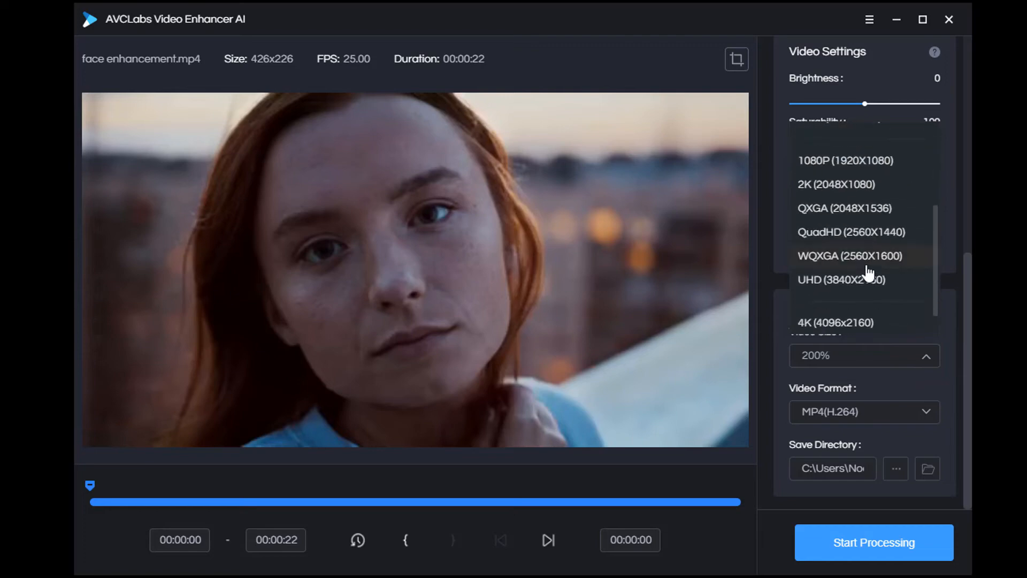
pyautogui.scroll(-3)
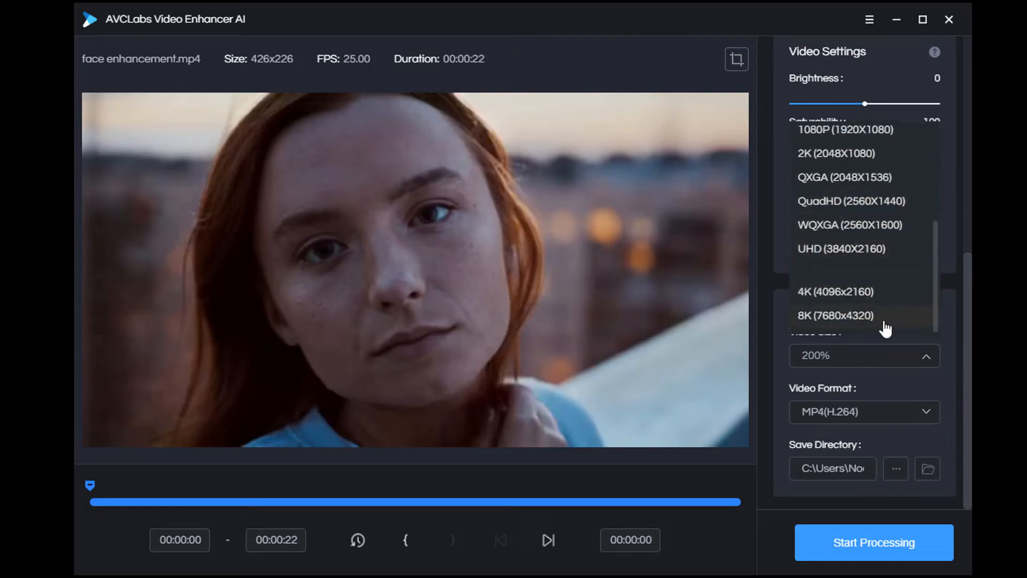
pyautogui.click(926, 355)
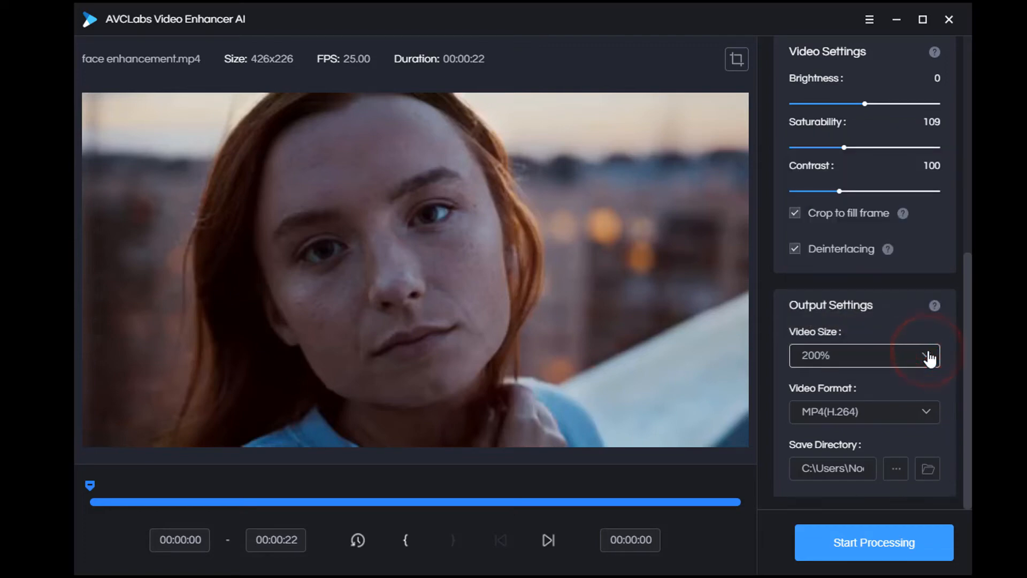
pyautogui.click(927, 411)
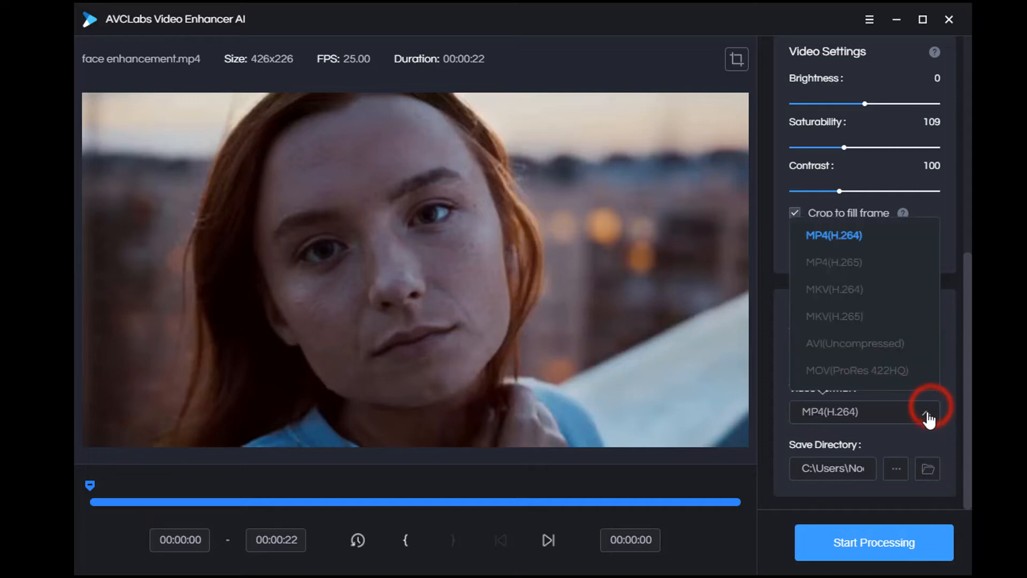
pyautogui.click(928, 411)
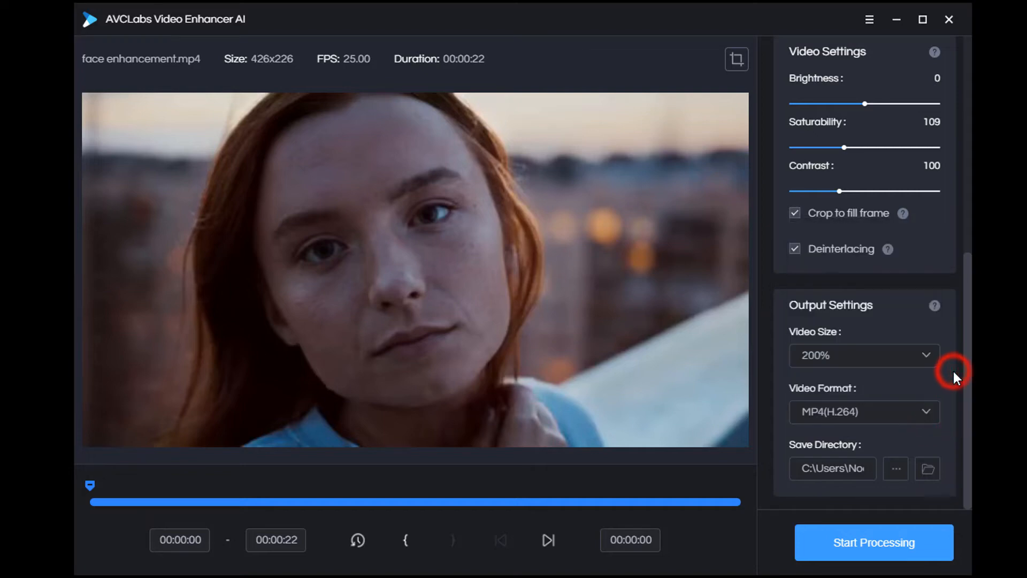
pyautogui.moveTo(955, 379)
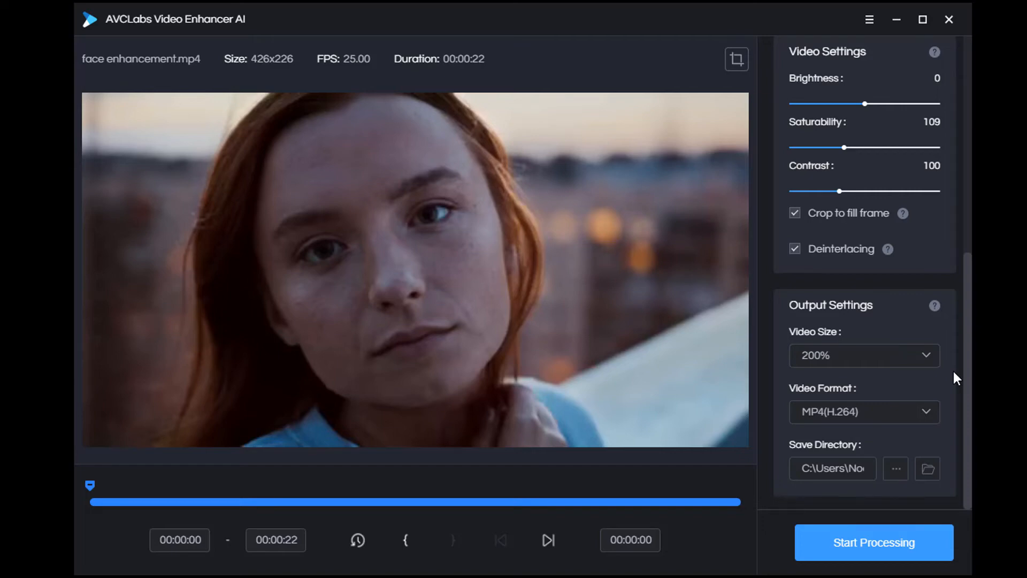
pyautogui.moveTo(336, 509)
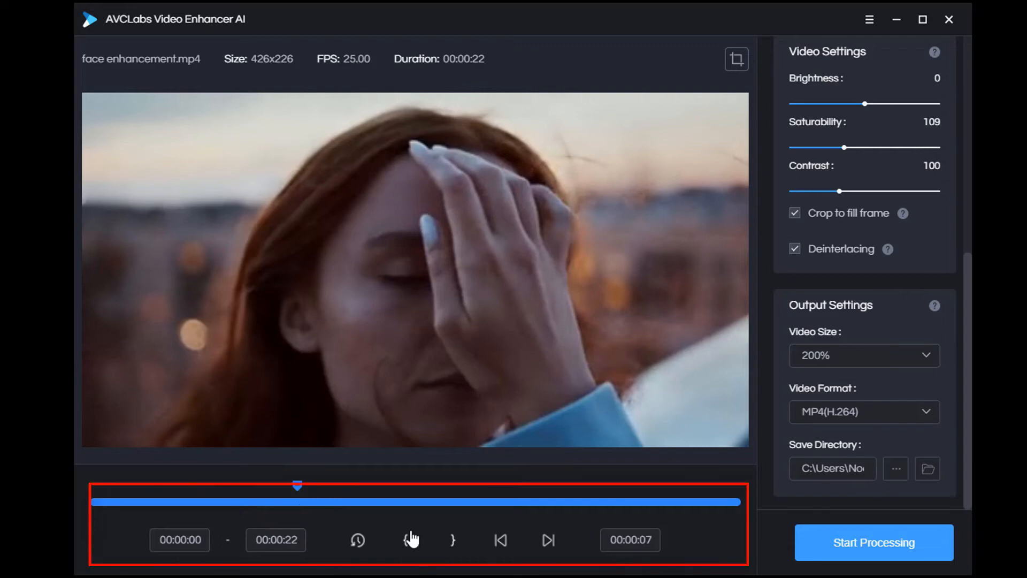
# Step: Set the trim range on the timeline to 00:00:08–00:00:20
pyautogui.click(504, 539)
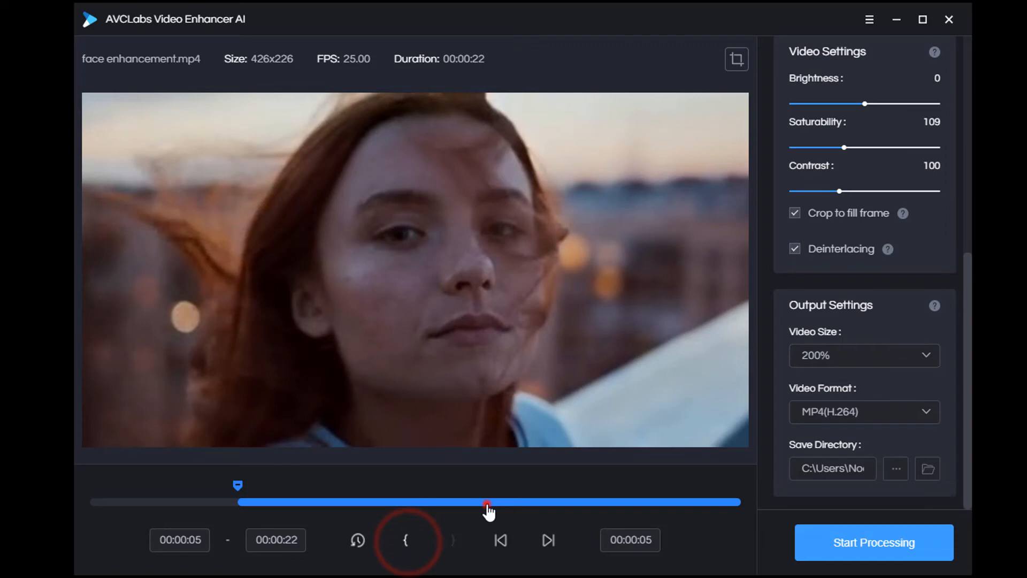
pyautogui.click(451, 539)
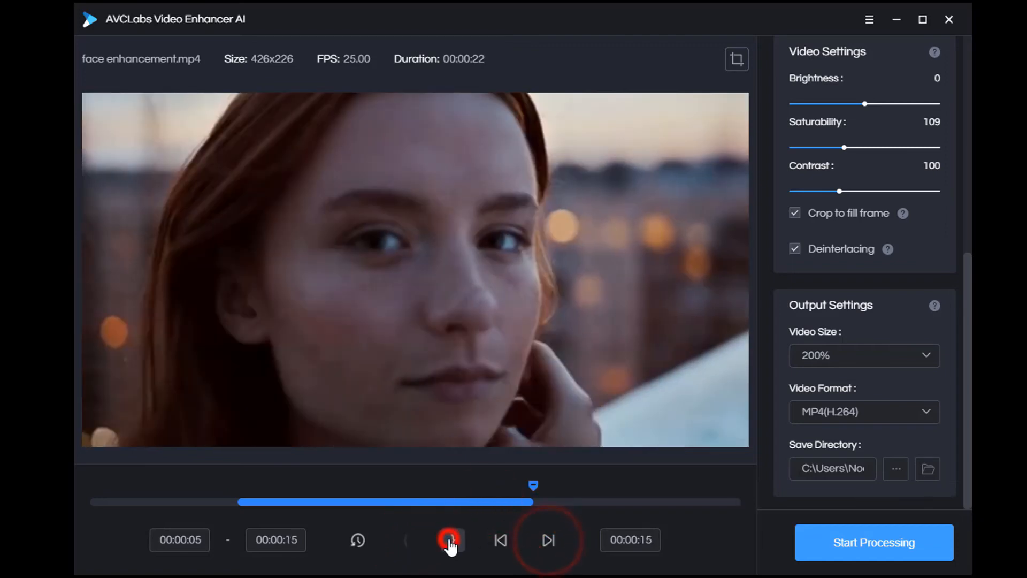
pyautogui.click(179, 540)
pyautogui.write('8')
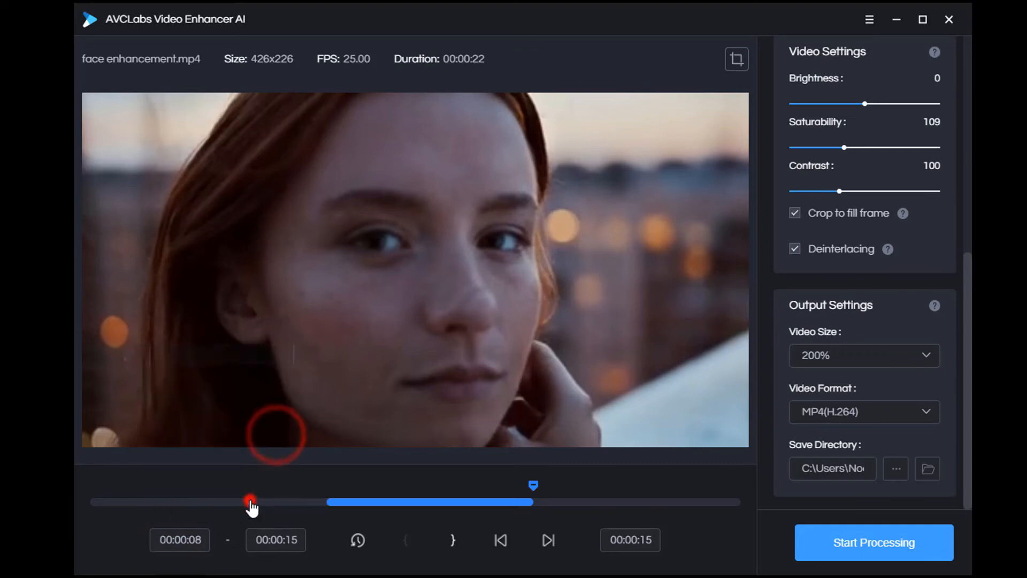
pyautogui.click(275, 539)
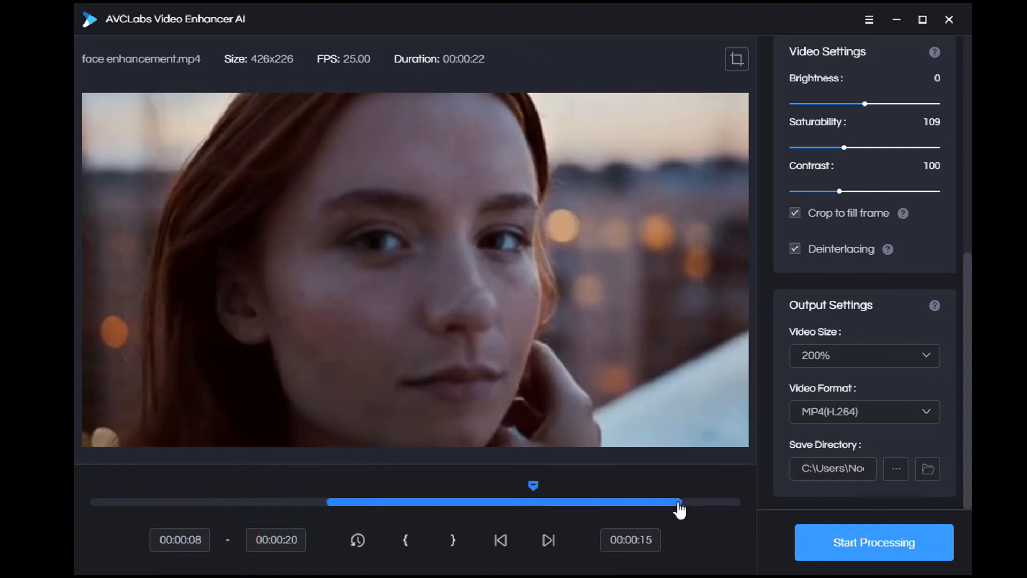
pyautogui.scroll(3)
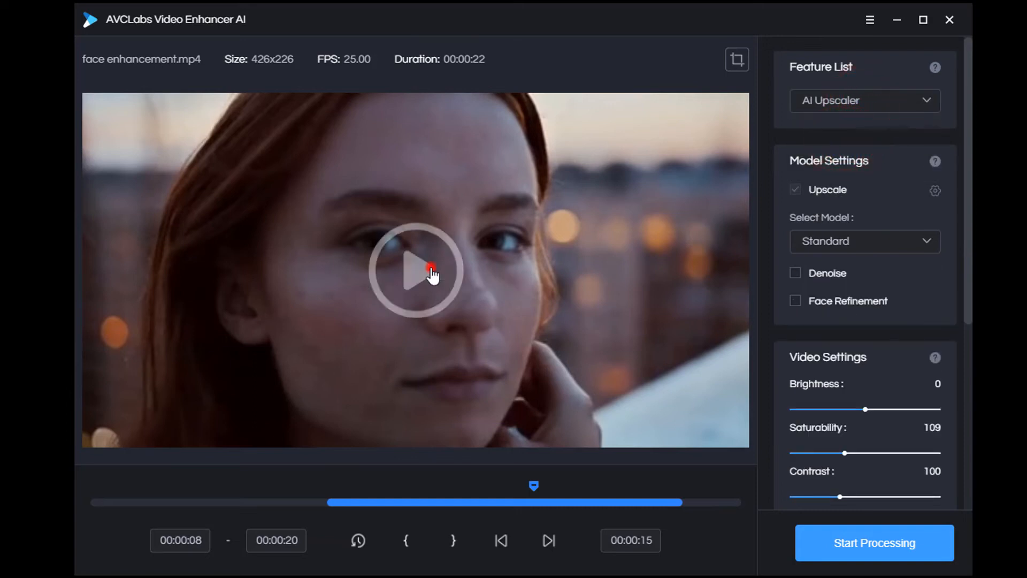
# Step: Preview the original versus AI-upscaled result, then start processing the trimmed clip
pyautogui.click(875, 542)
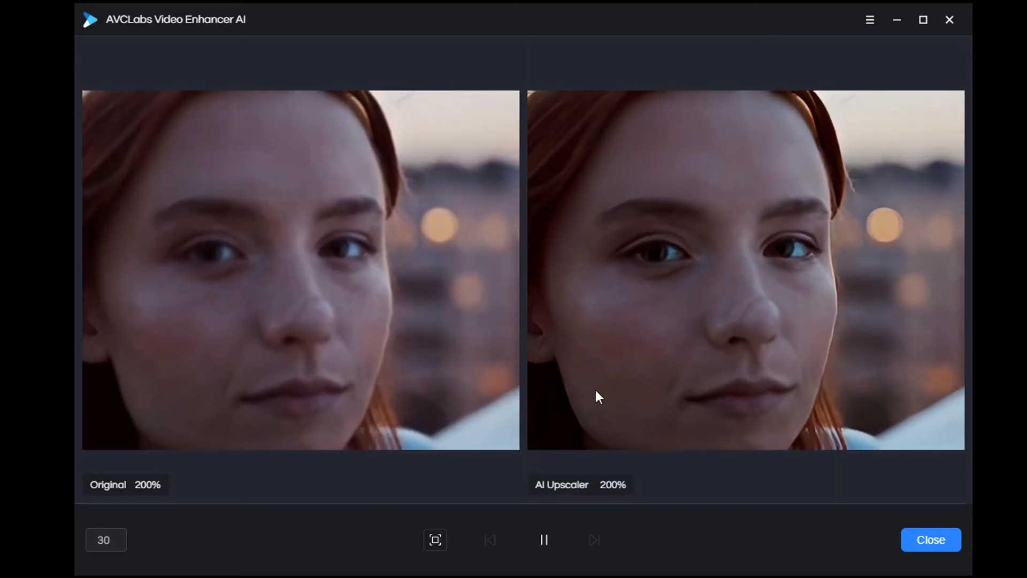
pyautogui.click(930, 540)
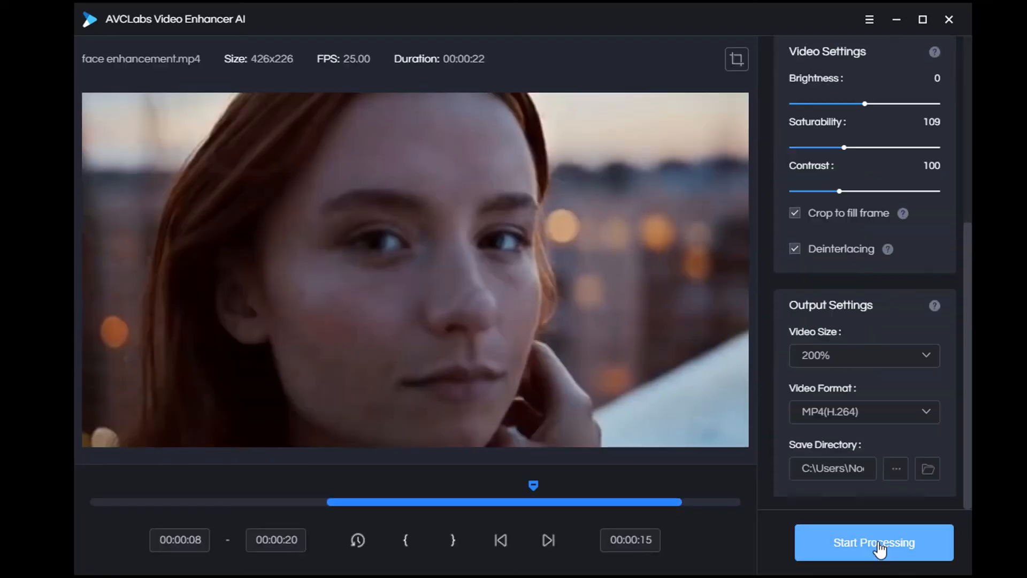
pyautogui.click(873, 543)
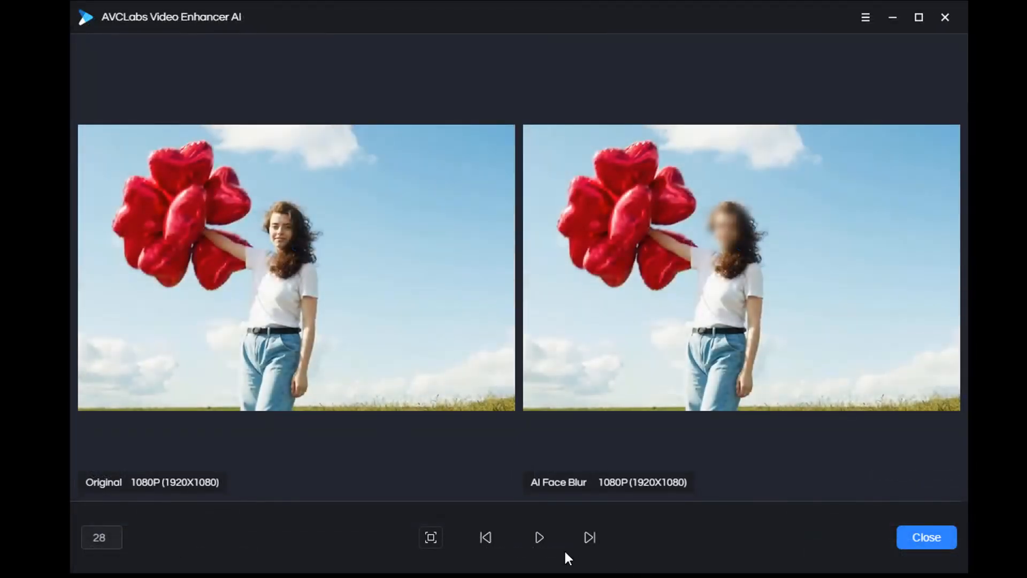
# Step: Play the Original vs AI Face Blur 1080p comparison of the balloon video
pyautogui.click(538, 537)
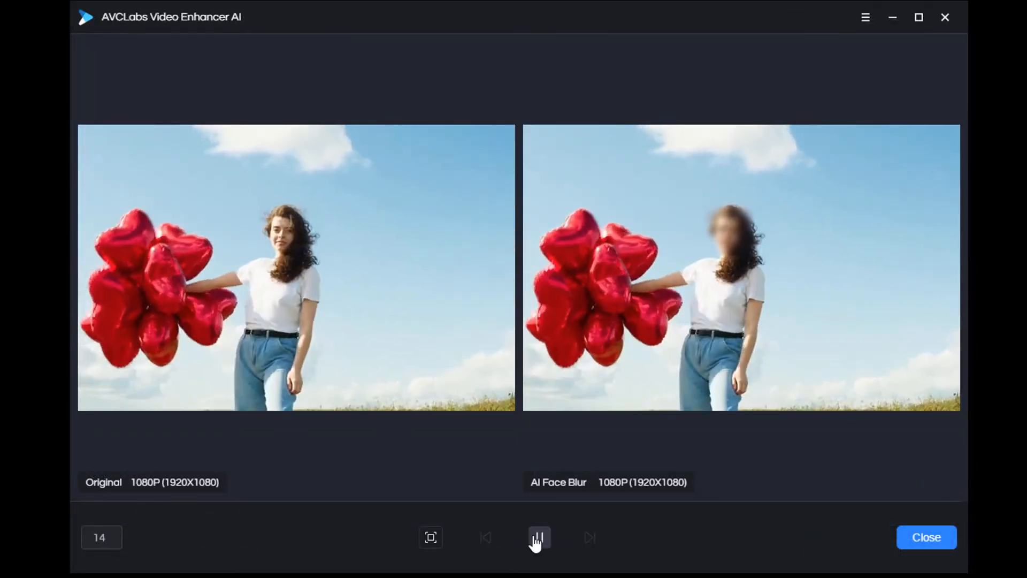